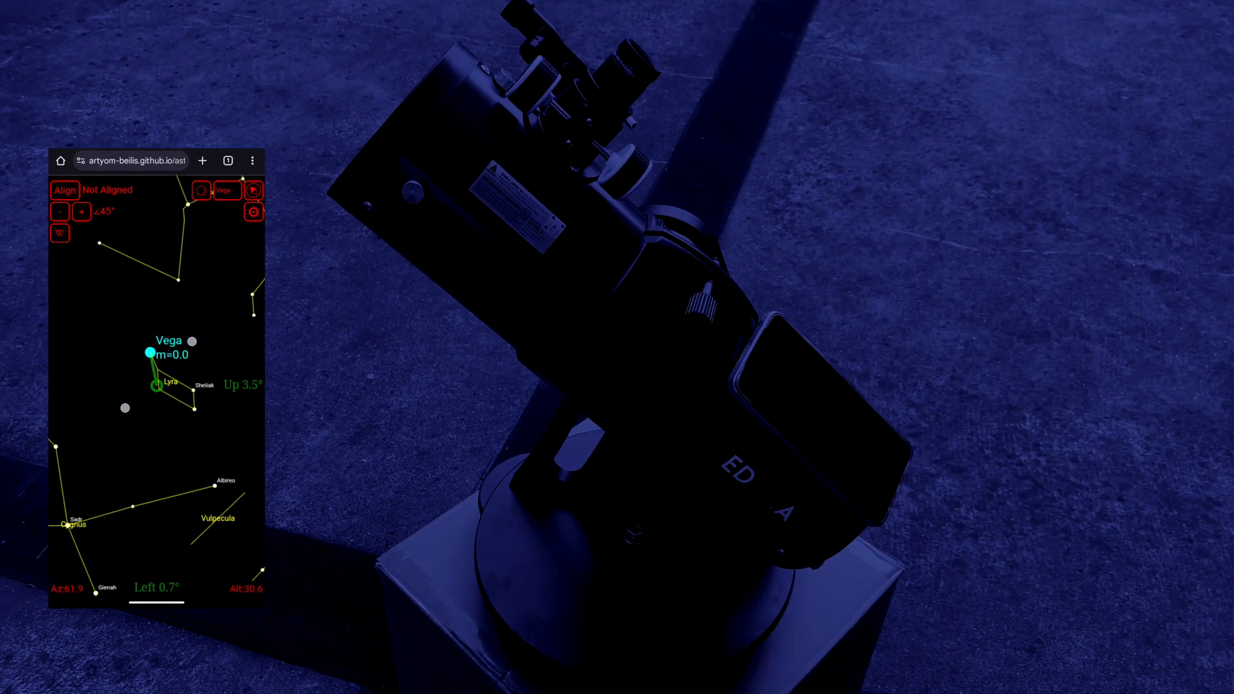
Step: Align the star map on Vega so the status reads Aligned
click(64, 190)
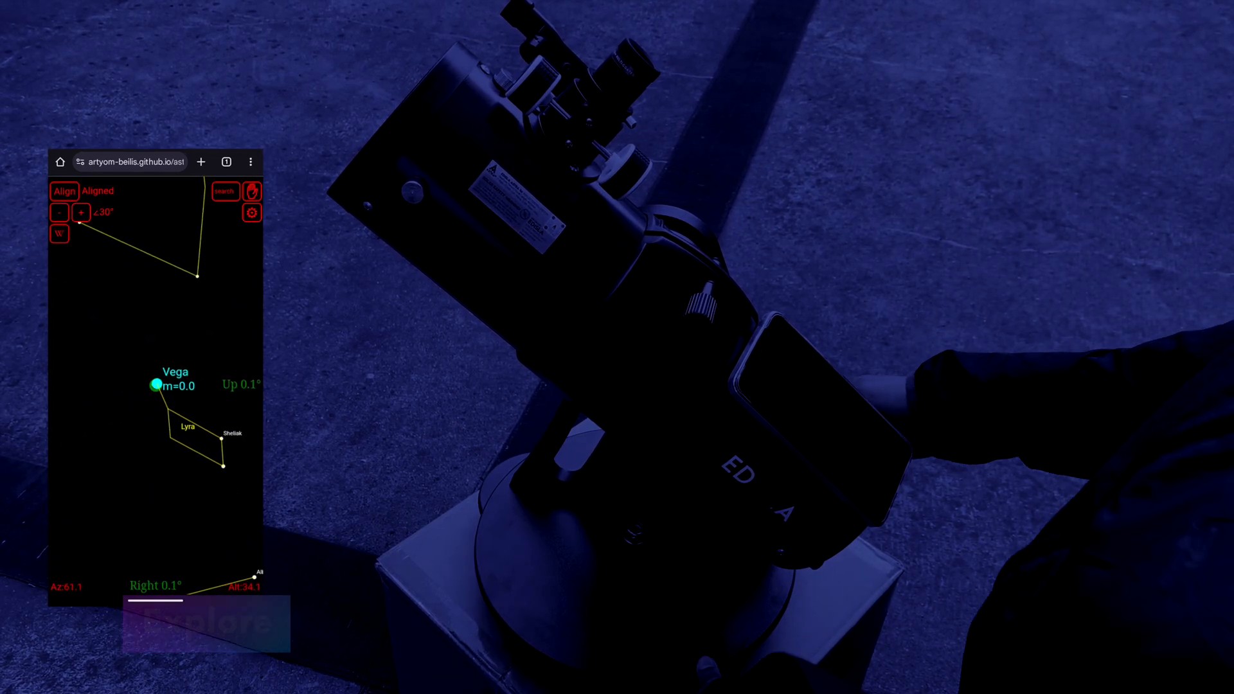